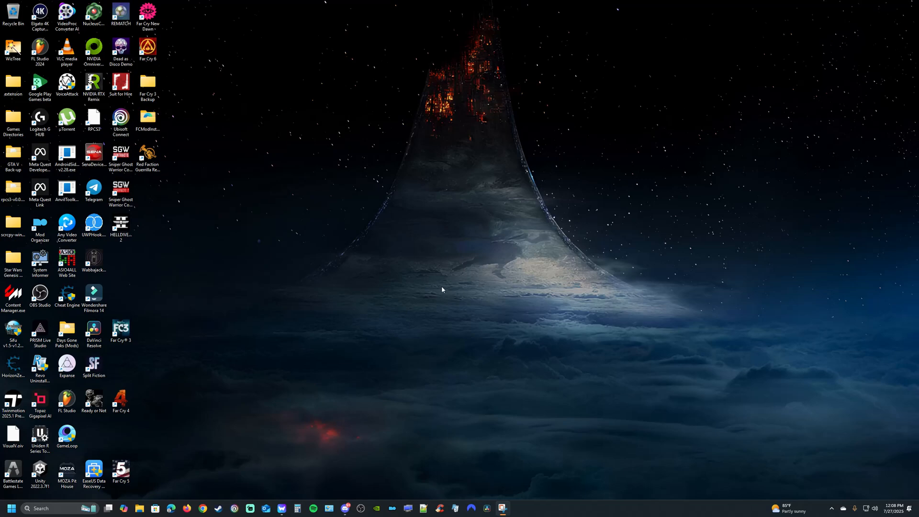
mouse_move(402, 305)
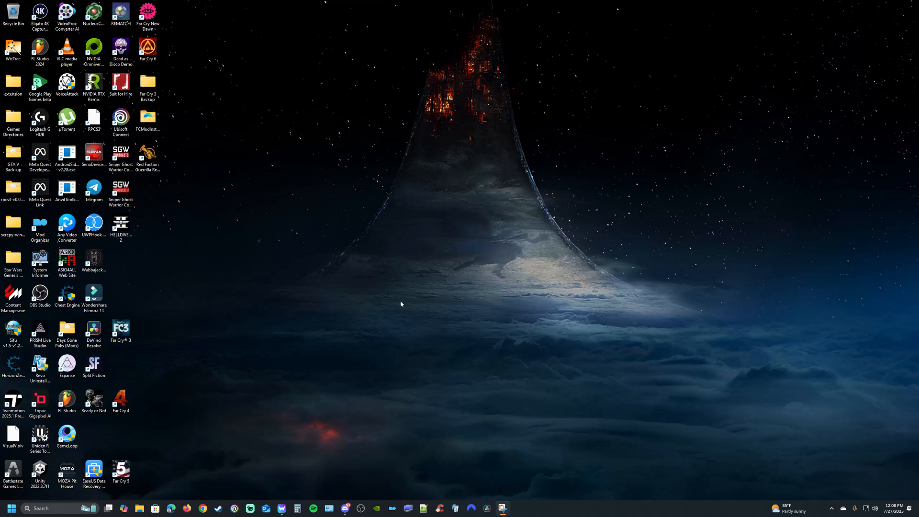
mouse_move(271, 462)
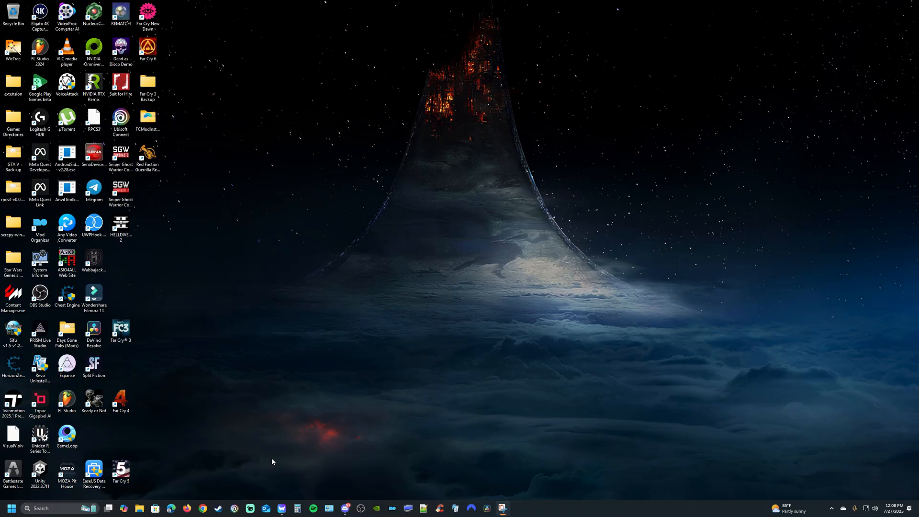
- Bring up Steam from the taskbar and switch to the game Library
click(218, 508)
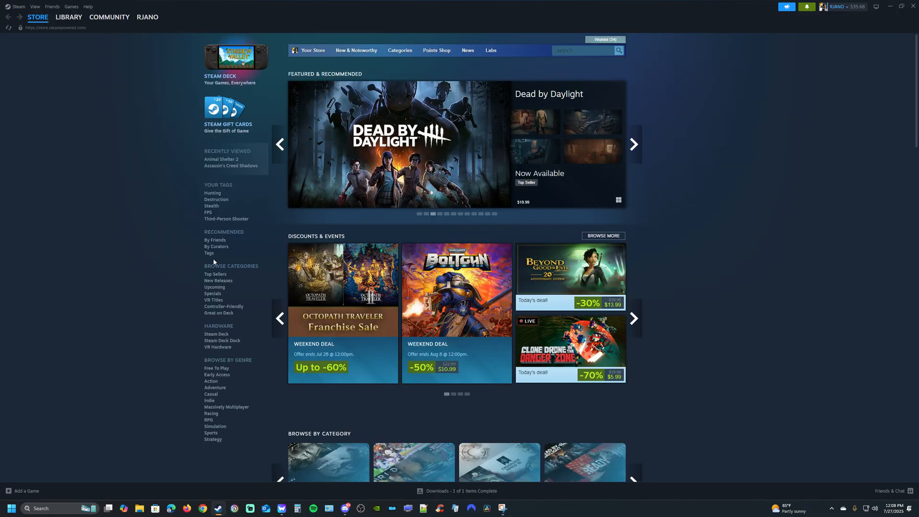
click(68, 18)
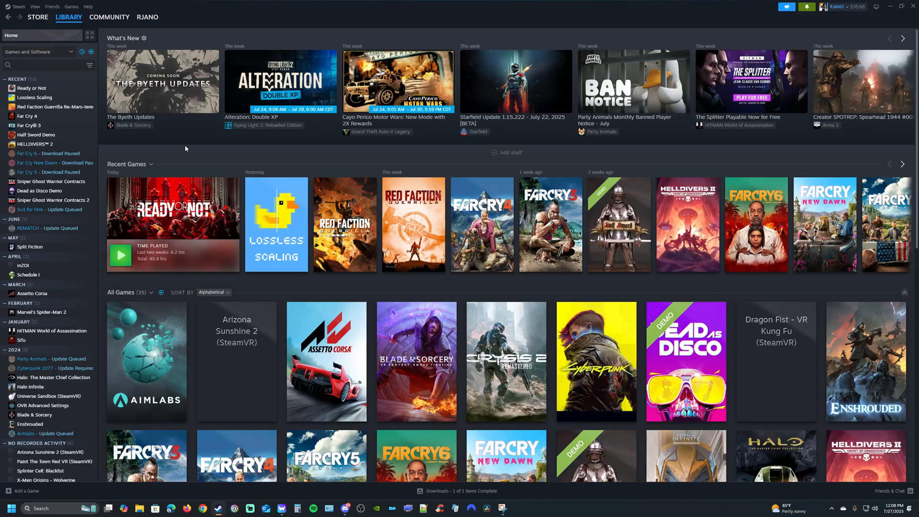
mouse_move(121, 256)
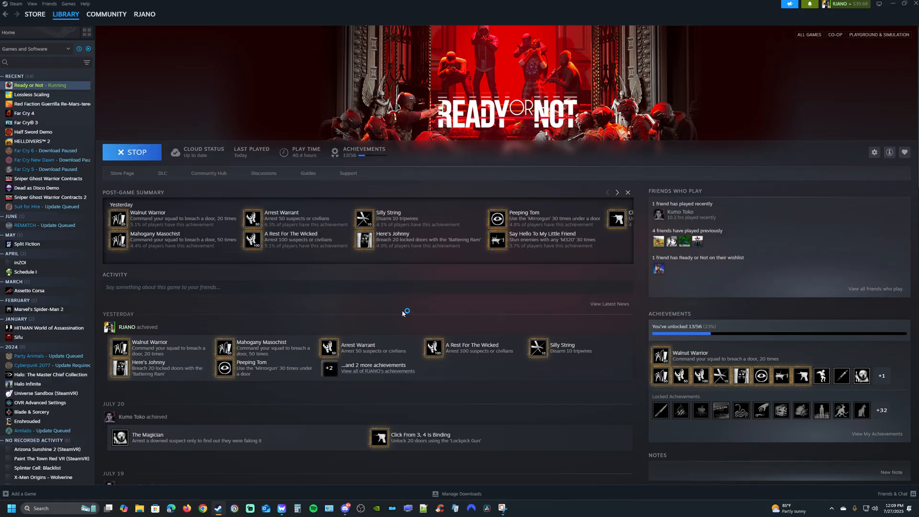
mouse_move(873, 77)
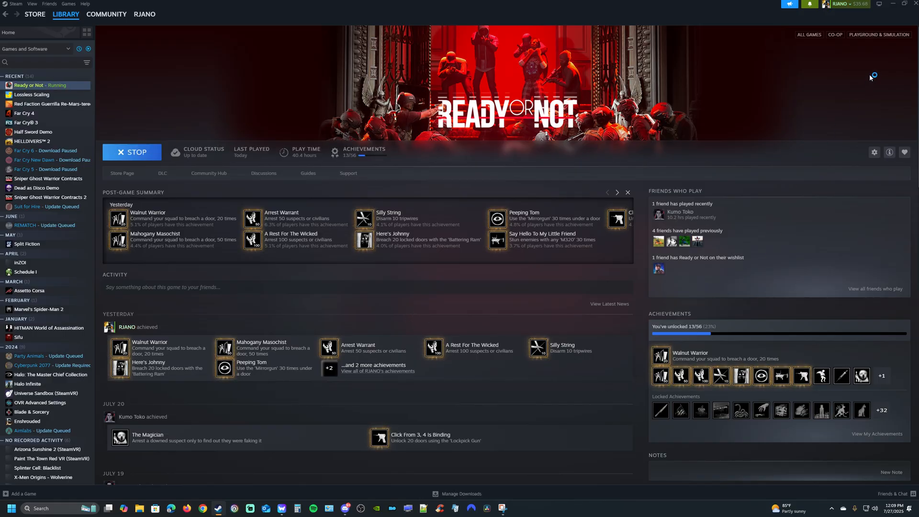
mouse_move(872, 79)
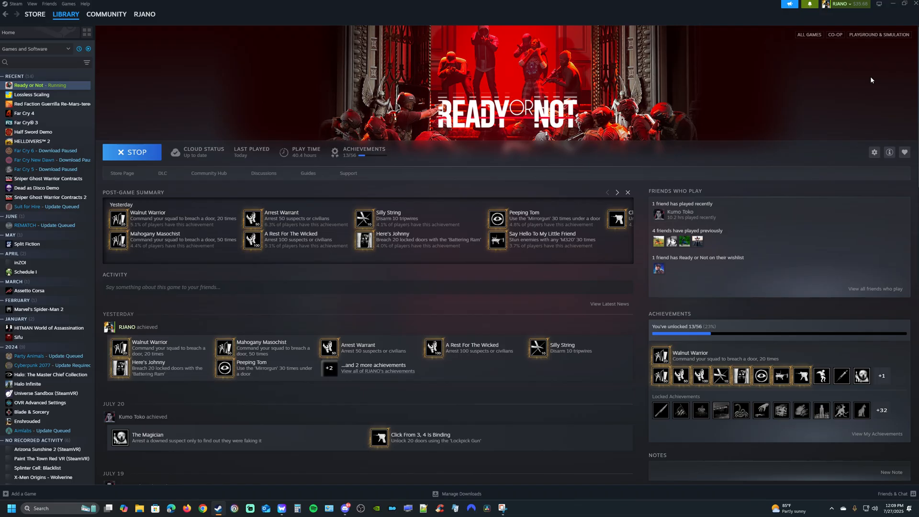
mouse_move(866, 67)
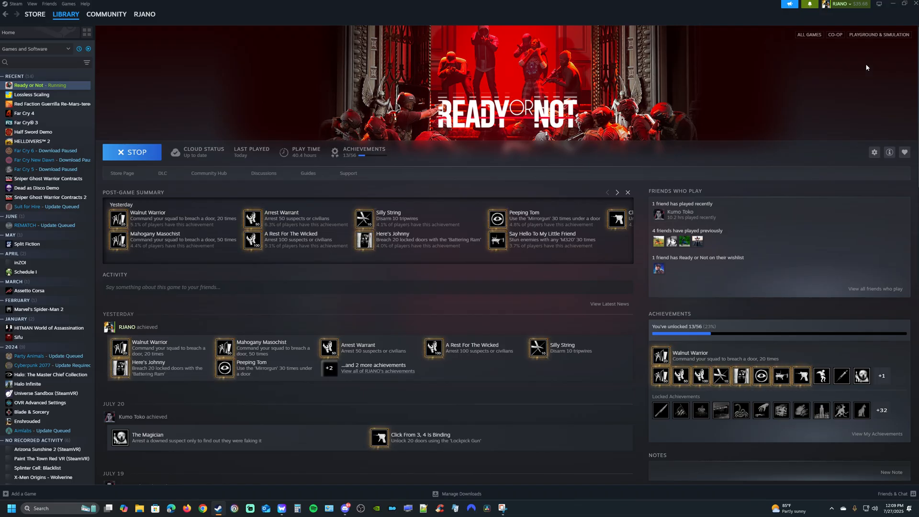
mouse_move(846, 79)
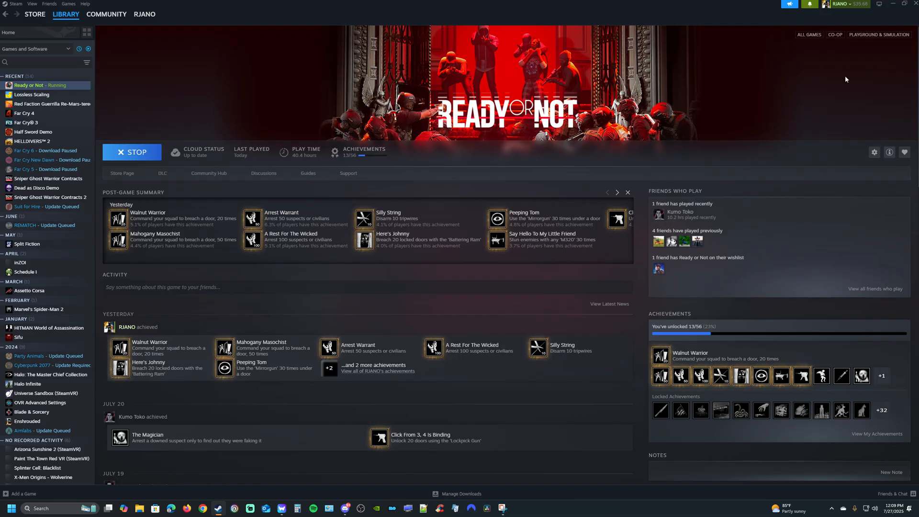
mouse_move(140, 158)
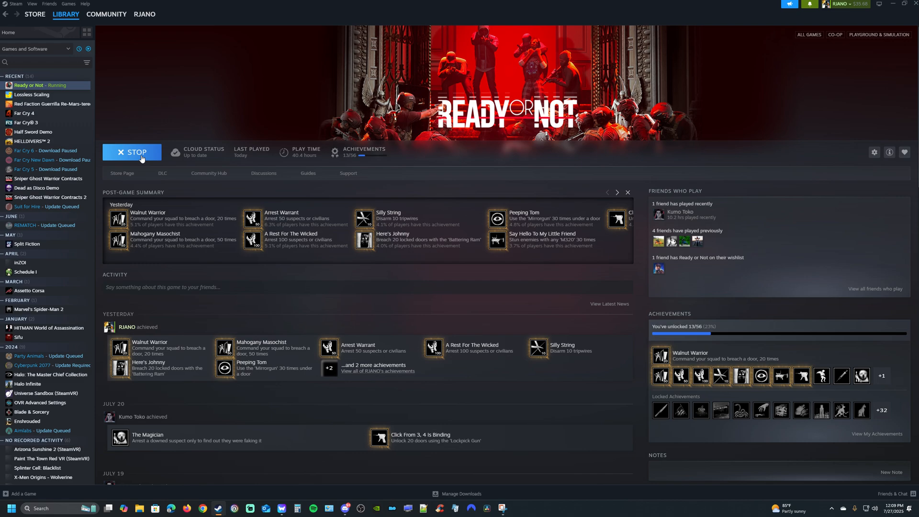
- Minimize the Steam window so the desktop and its Task Manager shortcut are visible
click(903, 4)
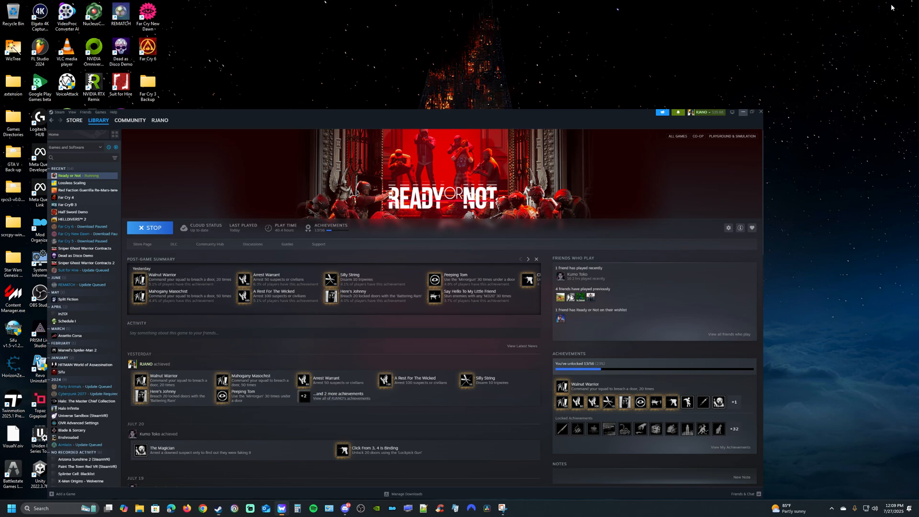
click(743, 112)
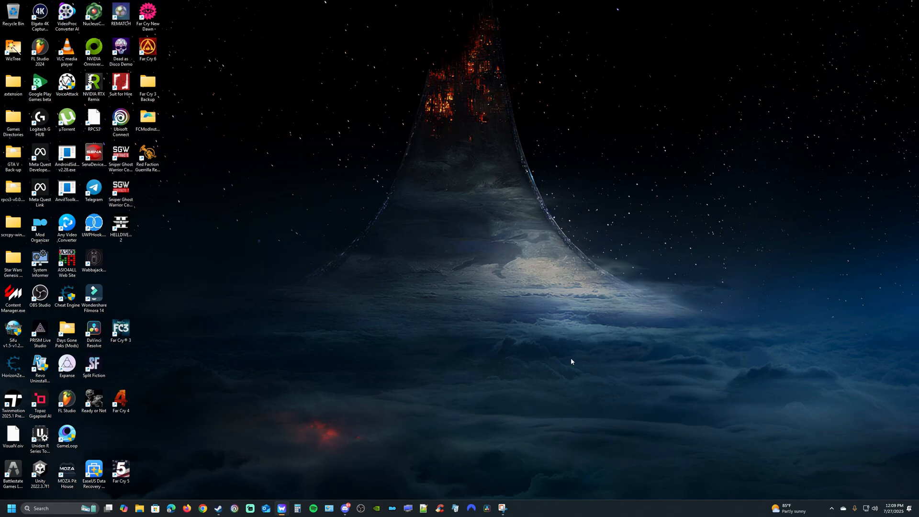
mouse_move(593, 365)
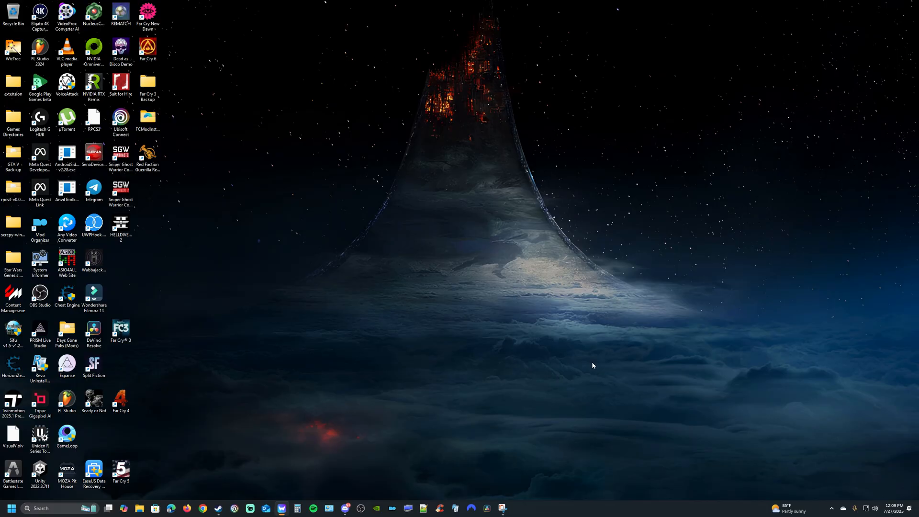
mouse_move(487, 382)
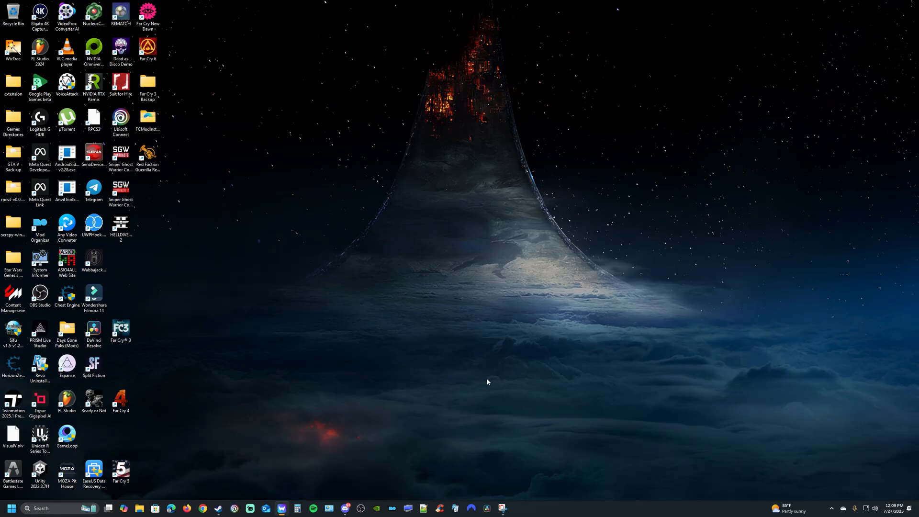
mouse_move(230, 489)
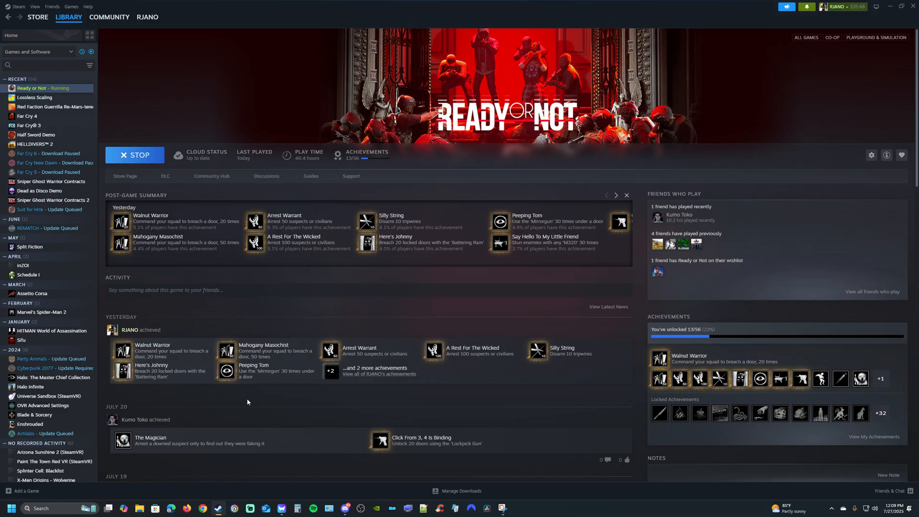
click(900, 7)
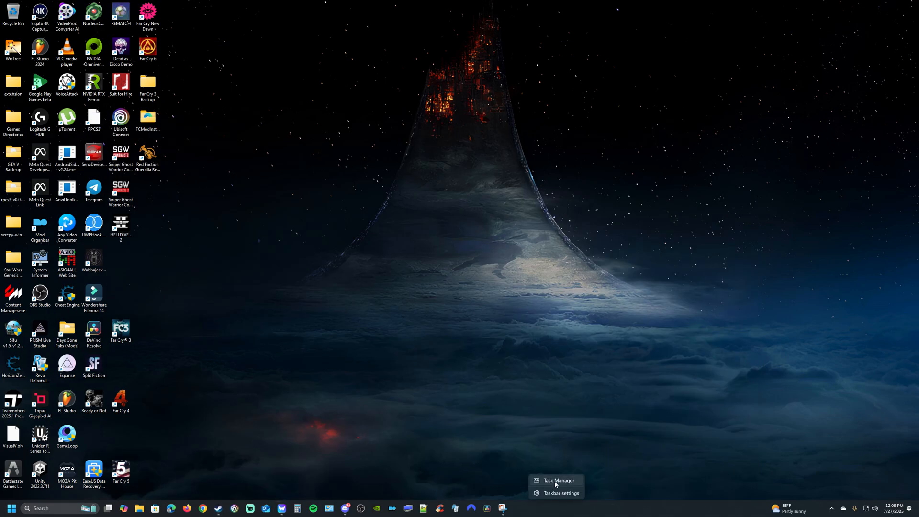
- Launch Task Manager and scroll the Processes list down to the Epic Online Services User Helper
click(558, 480)
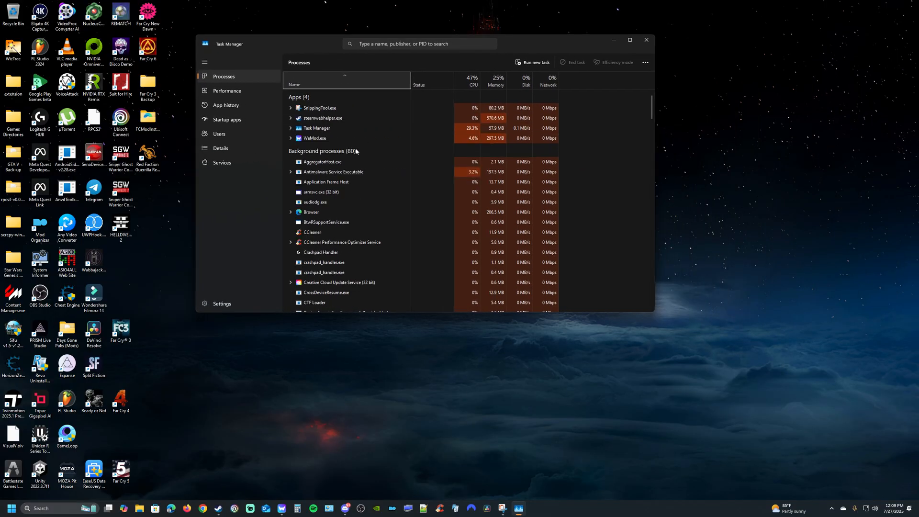
scroll(down, 3)
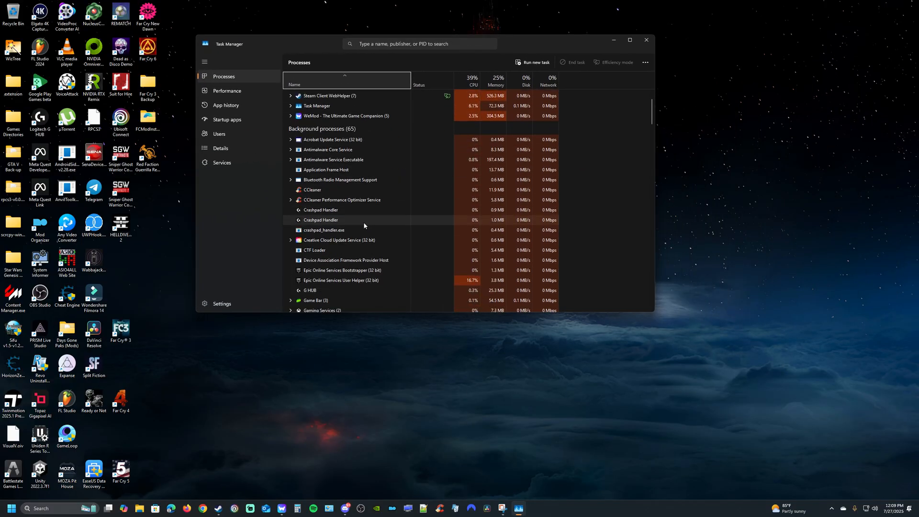
scroll(down, 3)
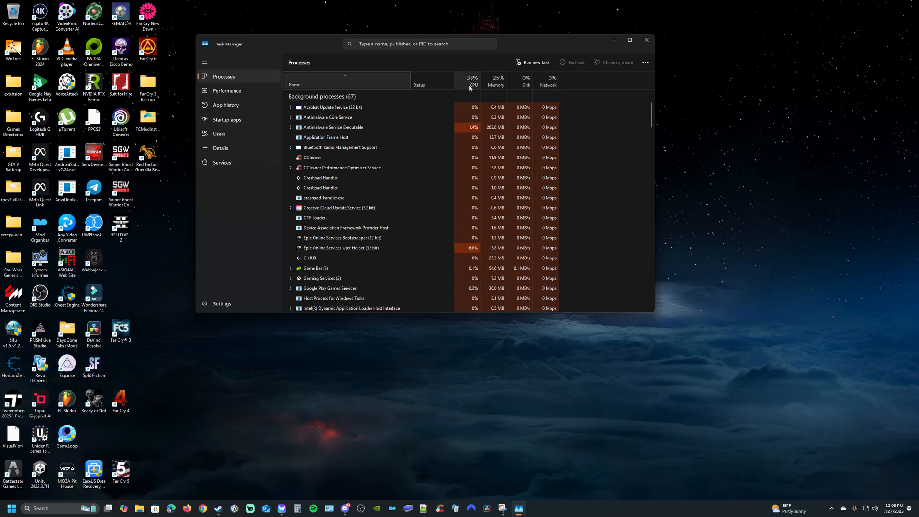
mouse_move(357, 248)
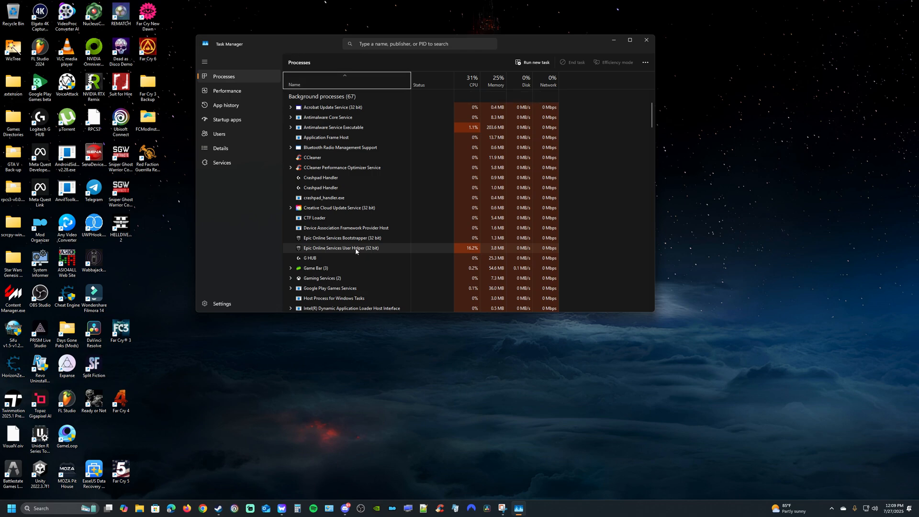
mouse_move(339, 453)
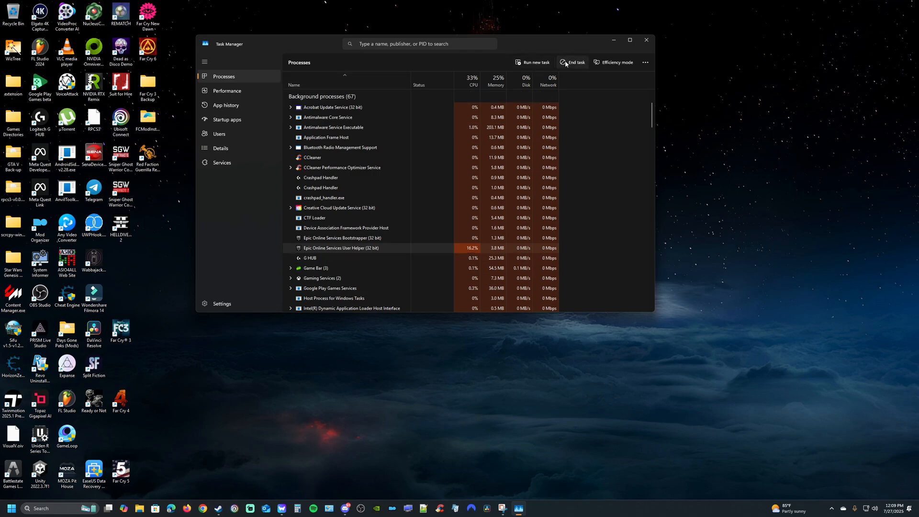
- End the Epic Online Services User Helper task and close Task Manager
click(576, 62)
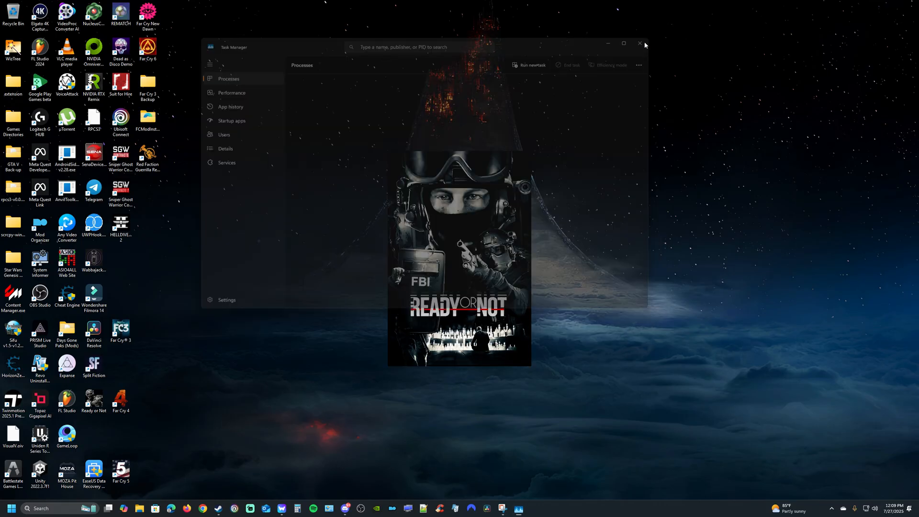
click(641, 43)
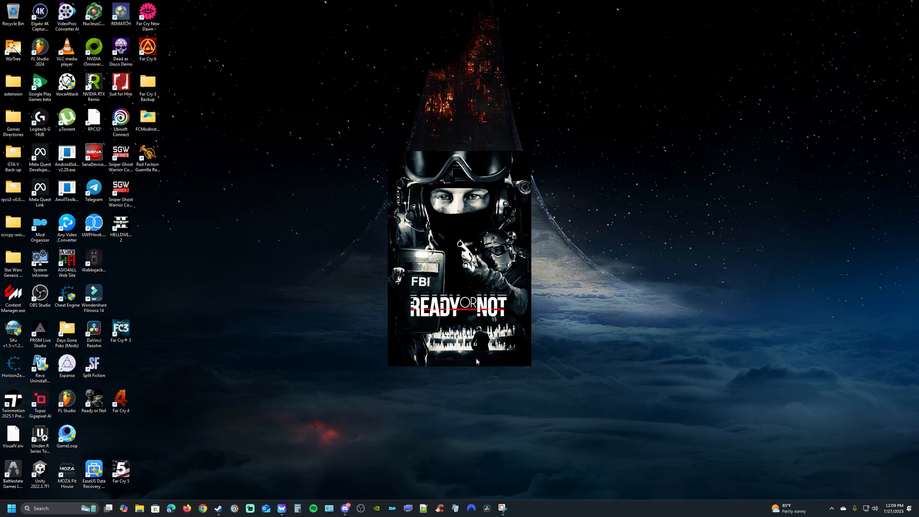